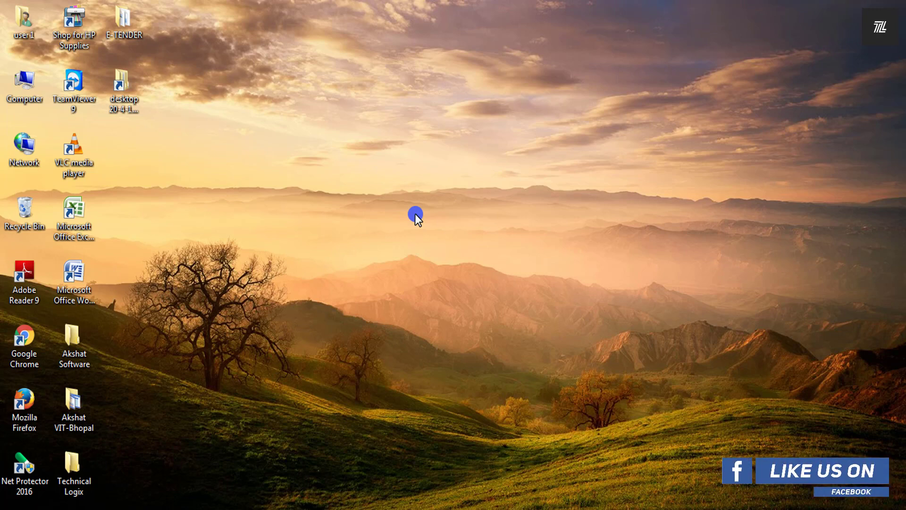
{"action": "mouse_move", "coordinate": [405, 187]}
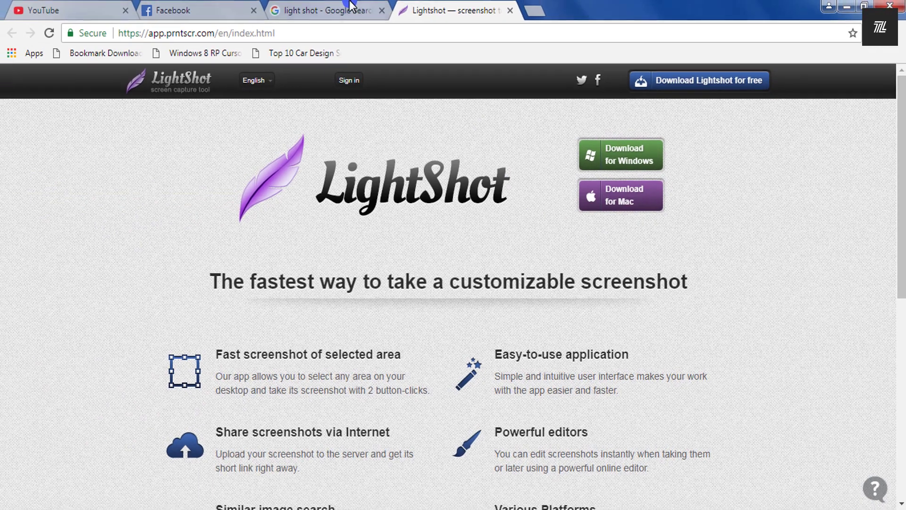
- Switch to the Lightshot tab at app.prntscr.com showing the download page
{"action": "left_click", "coordinate": [328, 10]}
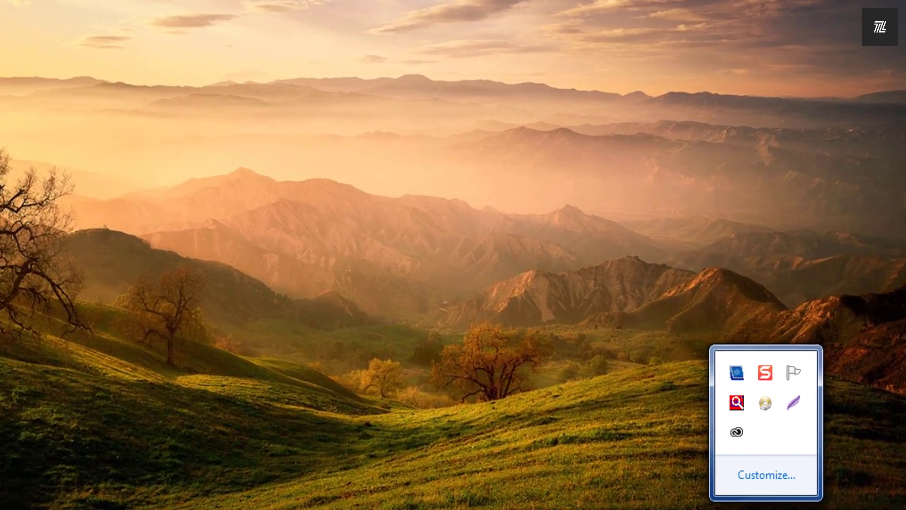
{"action": "mouse_move", "coordinate": [787, 402]}
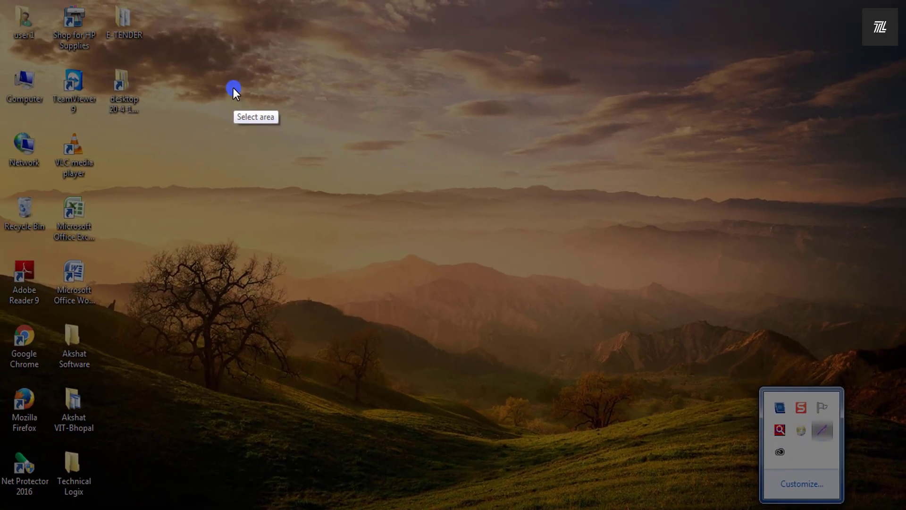
- Capture a 679x415 wallpaper region and annotate it with highlight, rectangle, arrow and 'ggffg' text
{"action": "left_click_drag", "start_coordinate": [233, 88], "coordinate": [611, 331]}
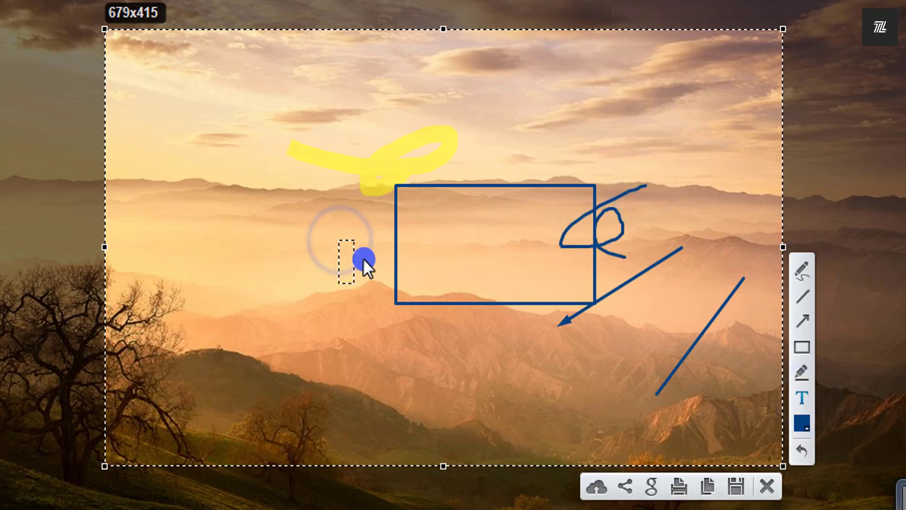
{"action": "type", "text": "ggffg"}
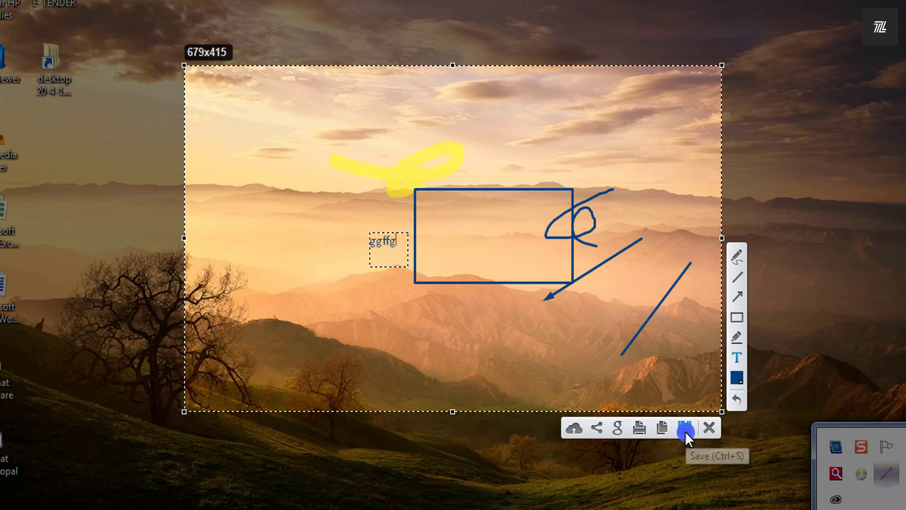
- Save the annotated capture to the Desktop as Screenshot_1 in JPEG format
{"action": "left_click", "coordinate": [684, 428]}
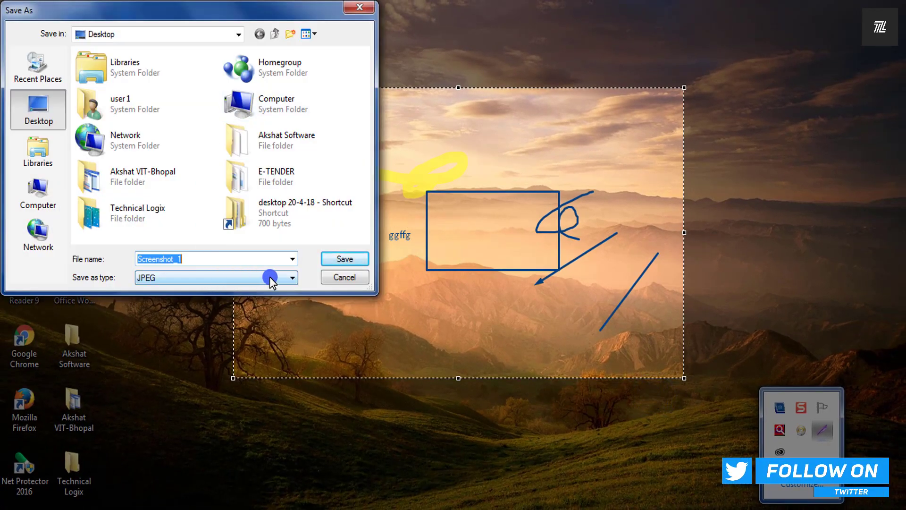
{"action": "left_click", "coordinate": [345, 259]}
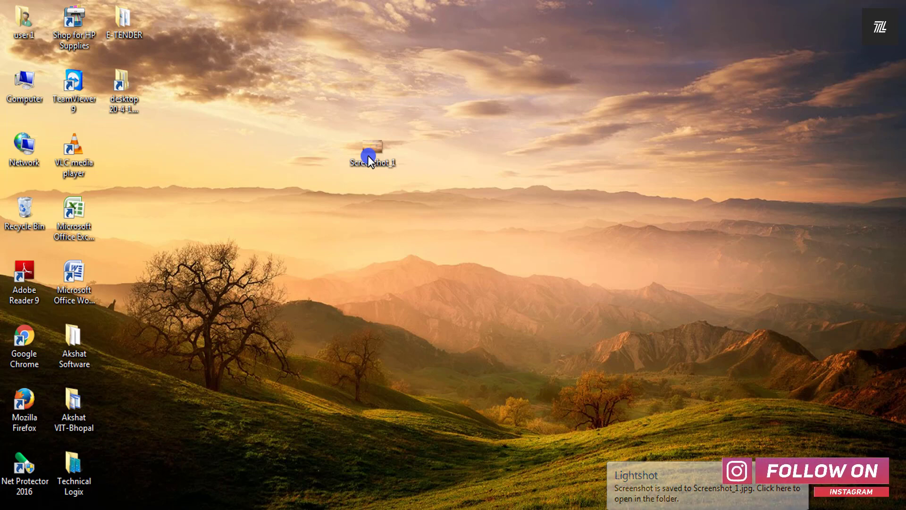
- Open Screenshot_1 from the desktop in Windows Photo Viewer
{"action": "double_click", "coordinate": [373, 147]}
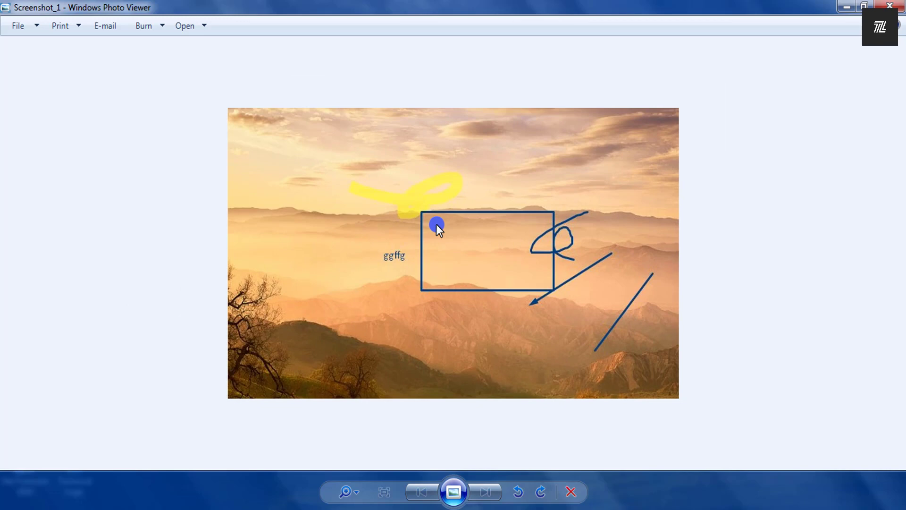
{"action": "mouse_move", "coordinate": [679, 169]}
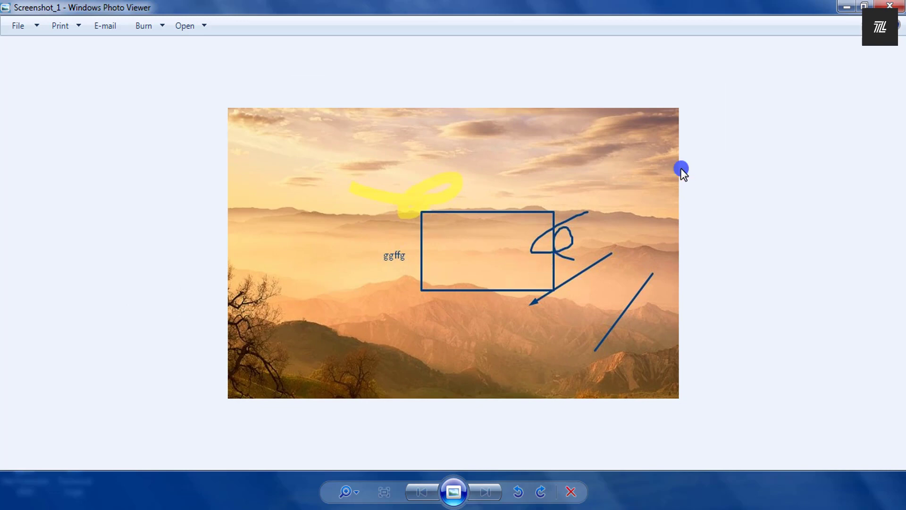